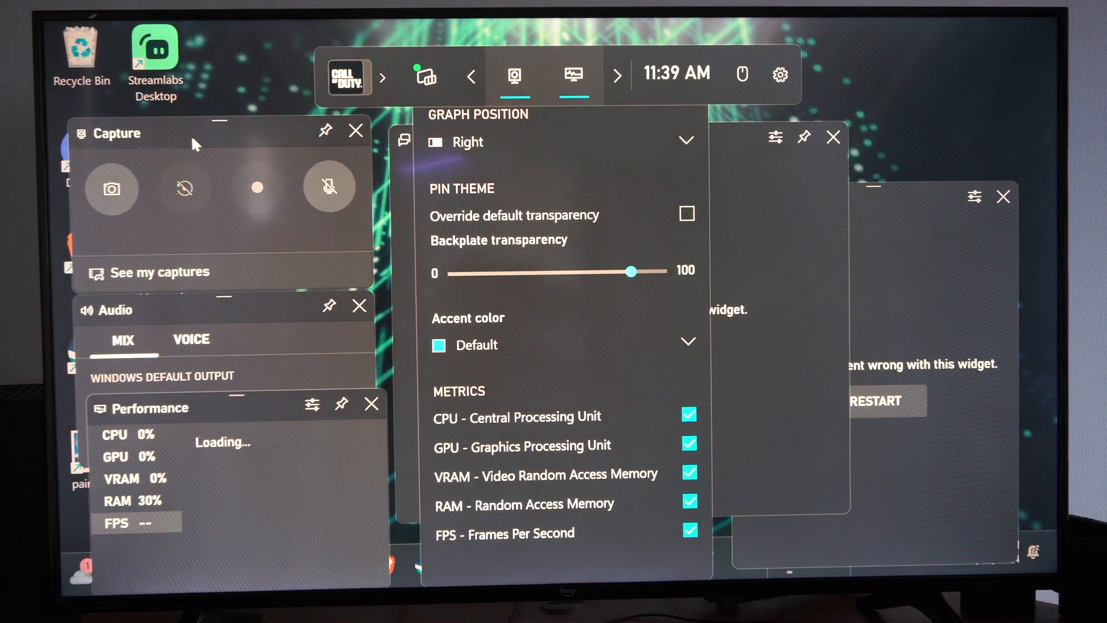
mouse_move(111, 188)
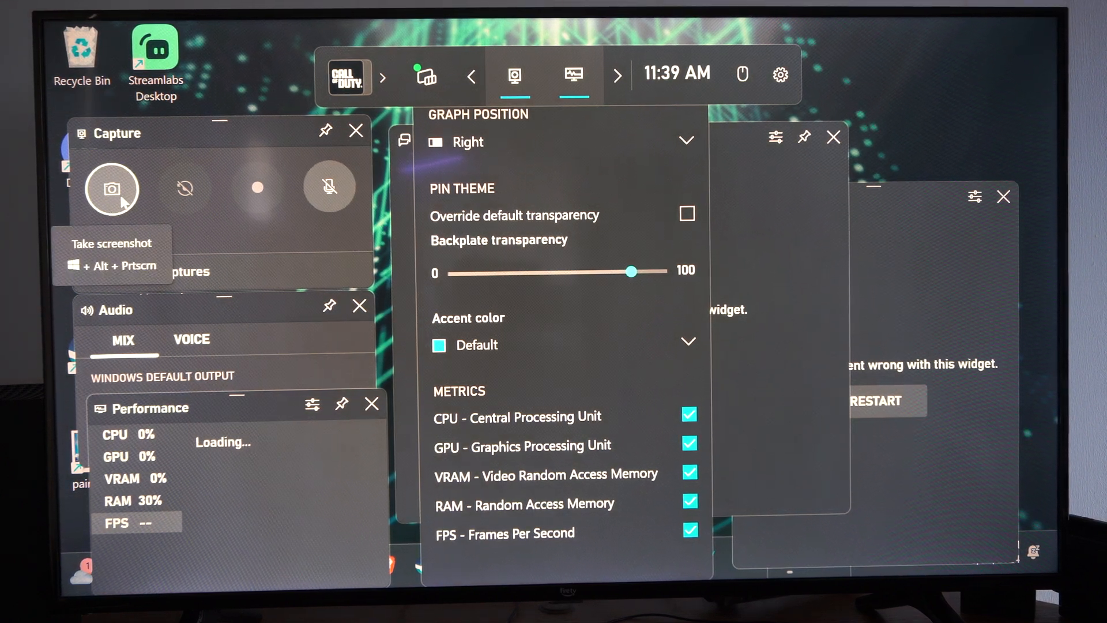
mouse_move(256, 188)
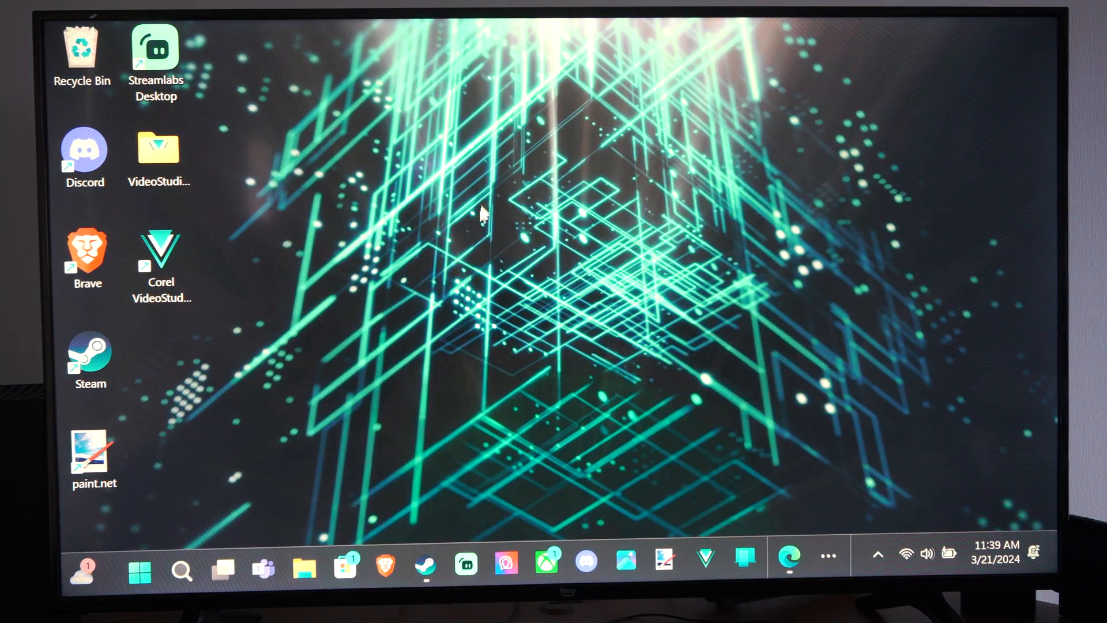
mouse_move(321, 487)
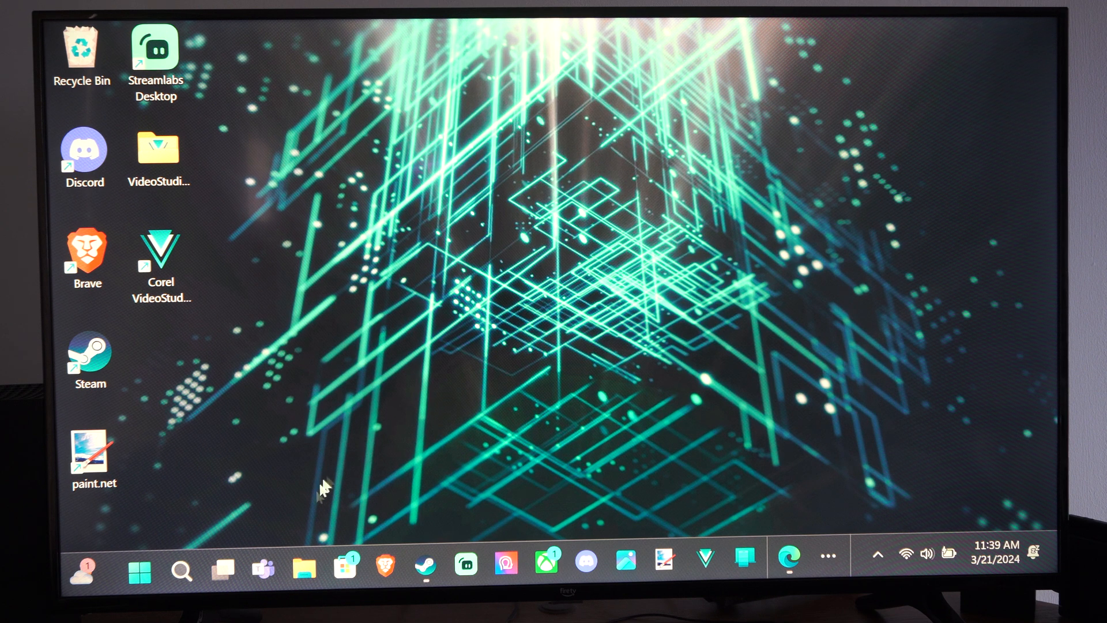
Launch File Explorer from the taskbar onto its Home view
click(304, 566)
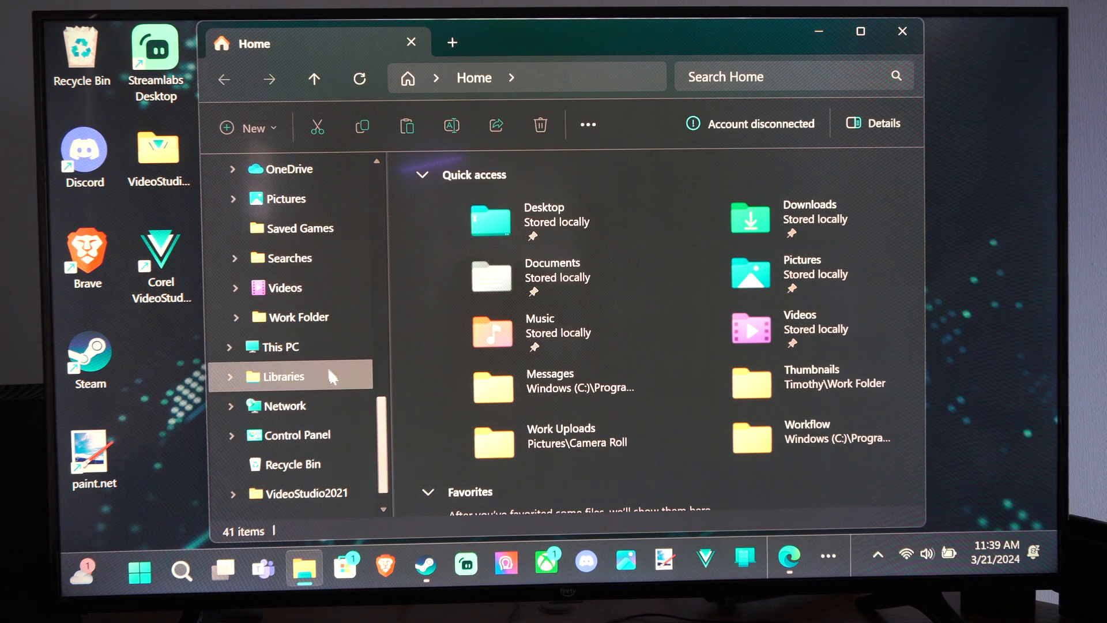
Navigate from Windows (C:) through Users into the personal user folder
click(279, 346)
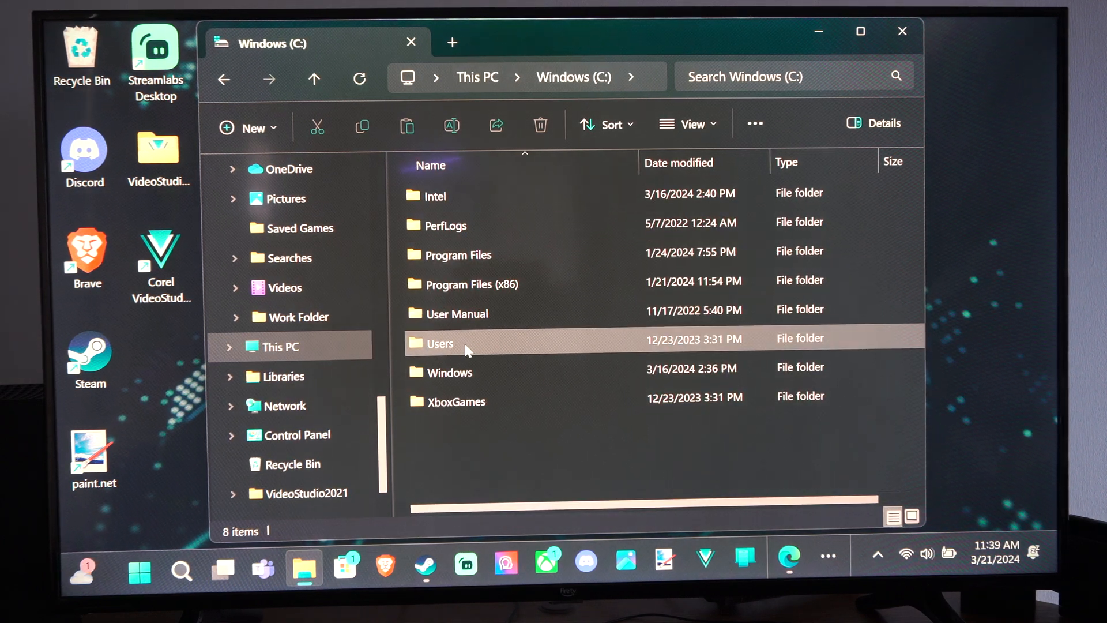
double_click(440, 343)
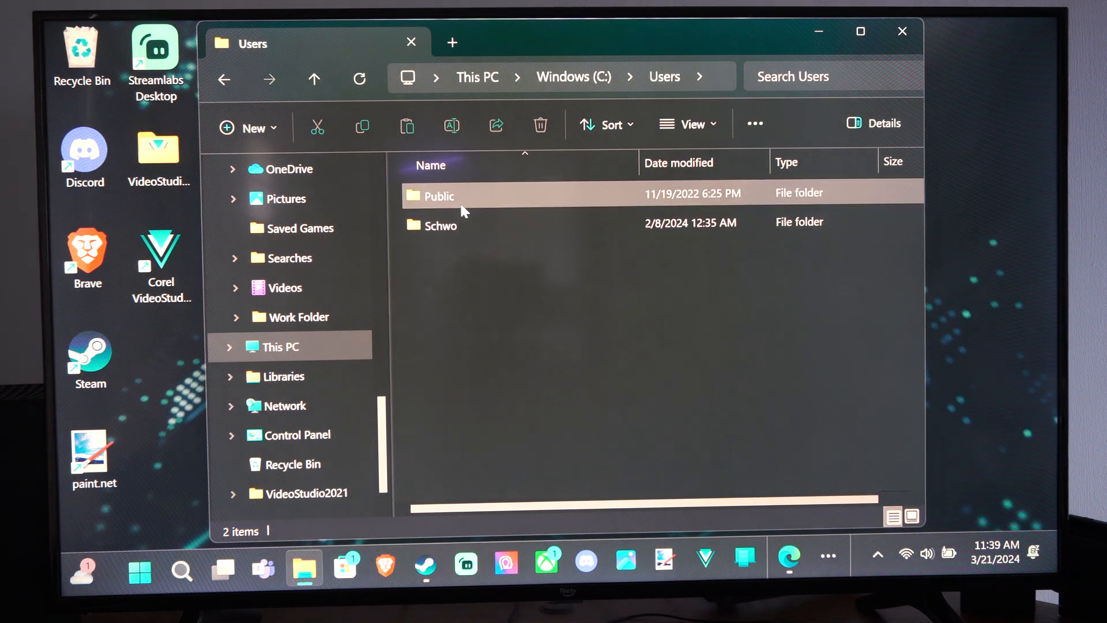
click(441, 225)
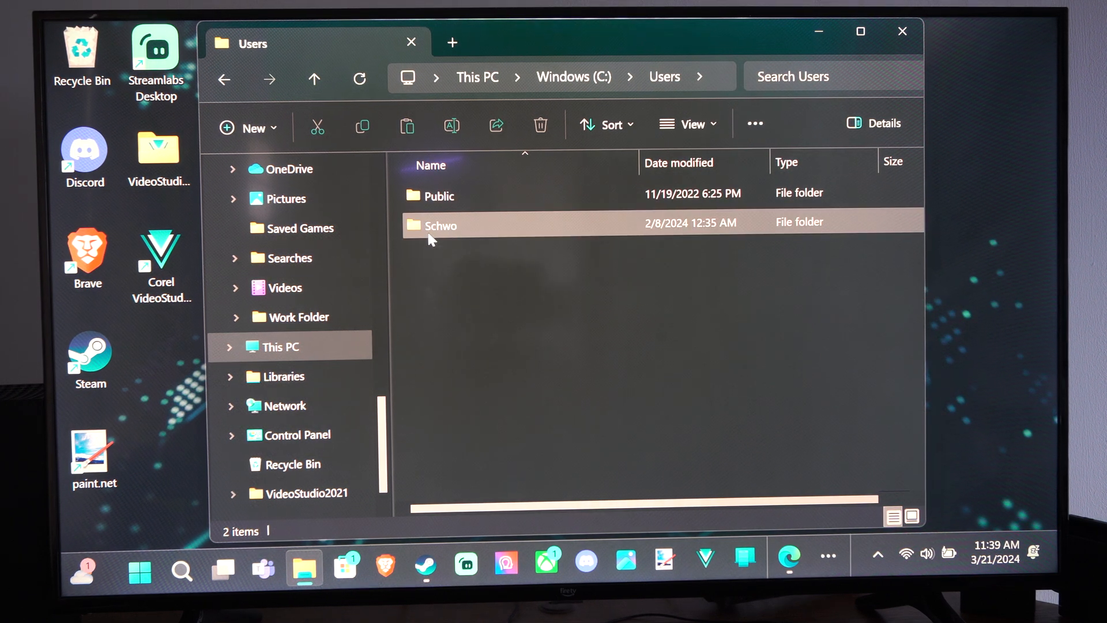
click(439, 196)
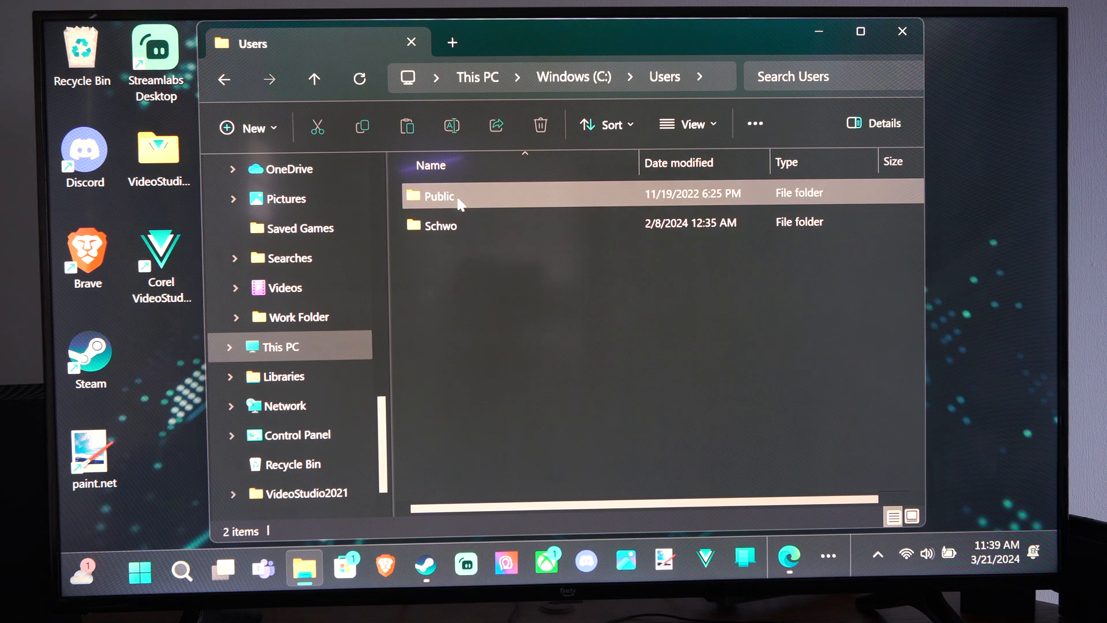
click(441, 225)
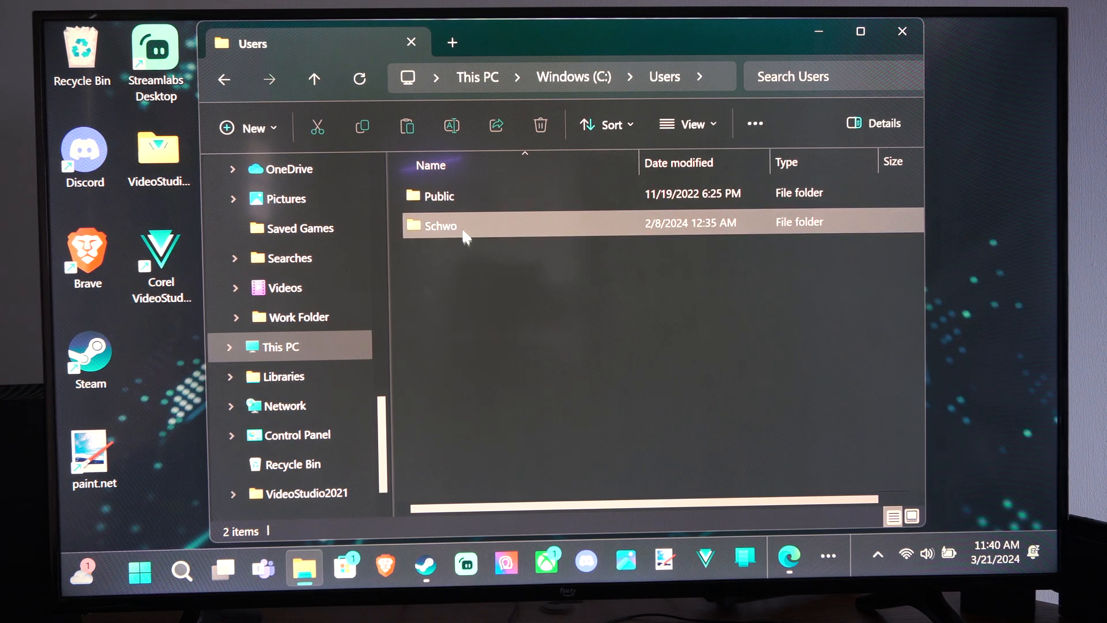
mouse_move(452, 226)
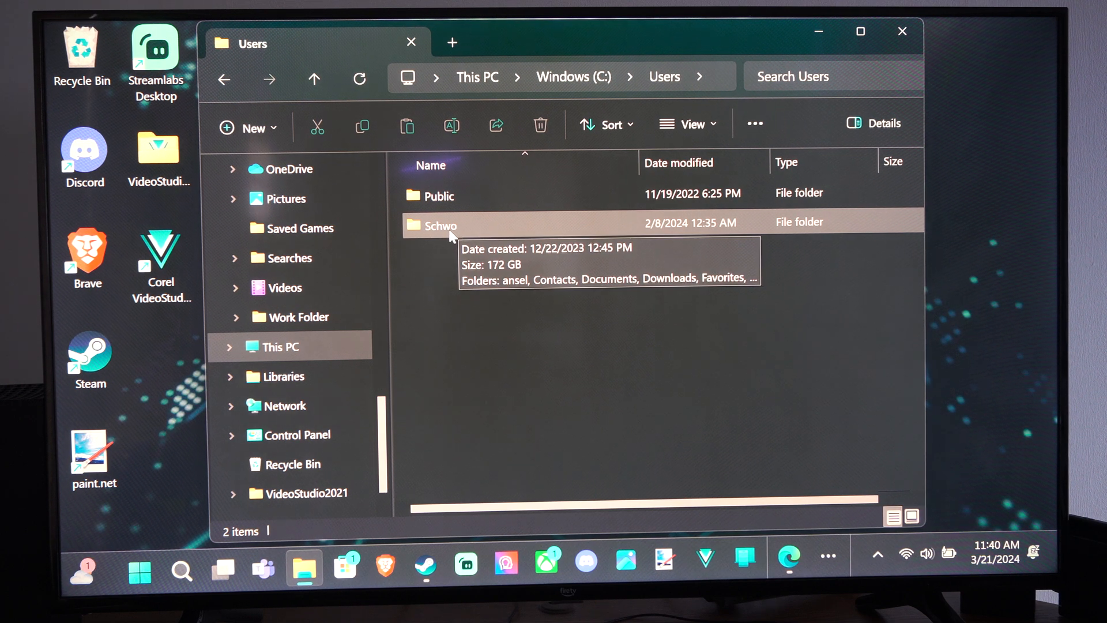
double_click(439, 226)
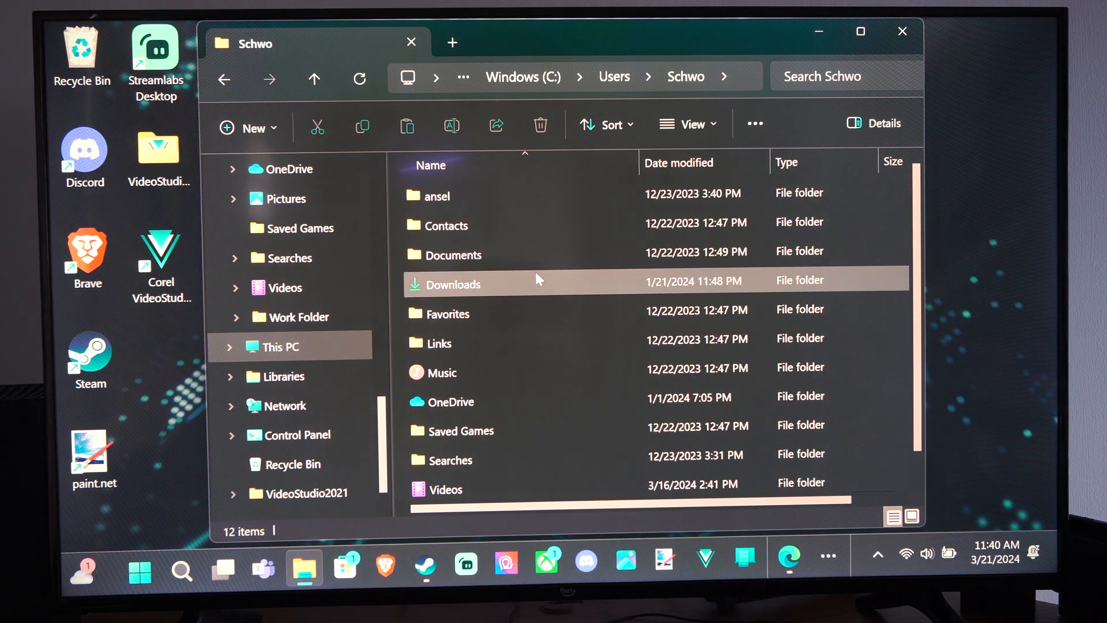
Go into Videos > Captures to show the recorded clip
scroll(down, 3)
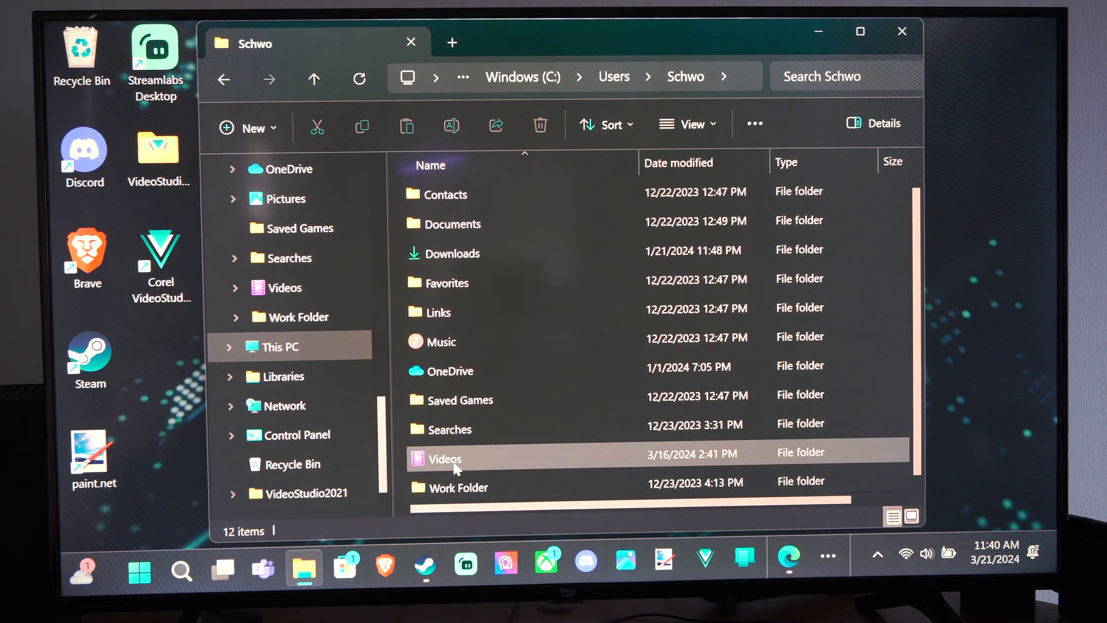
double_click(443, 459)
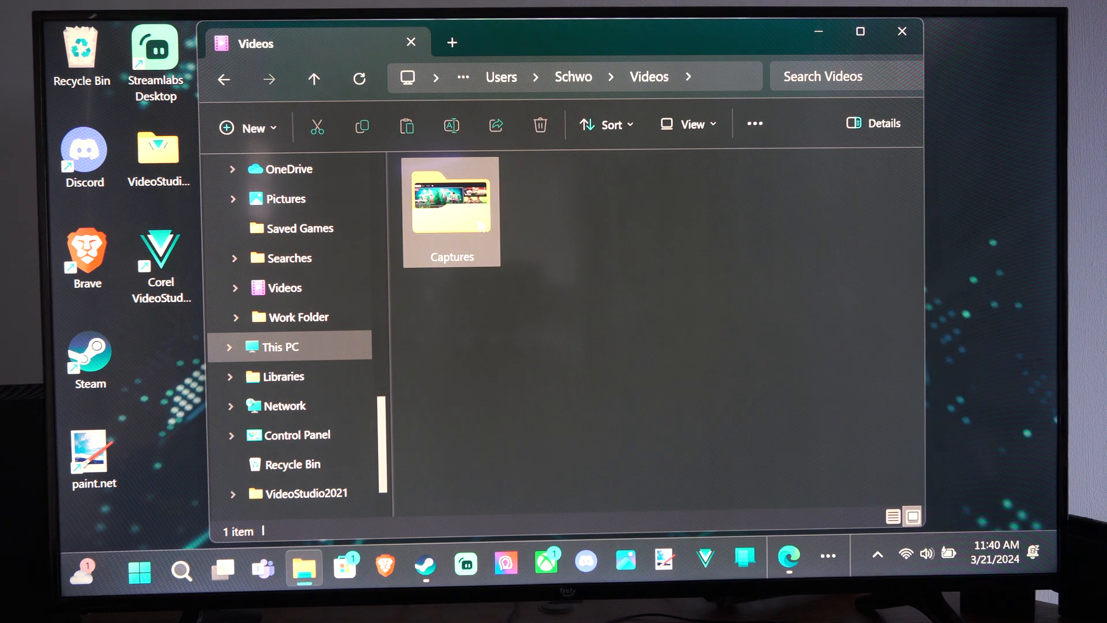
double_click(451, 204)
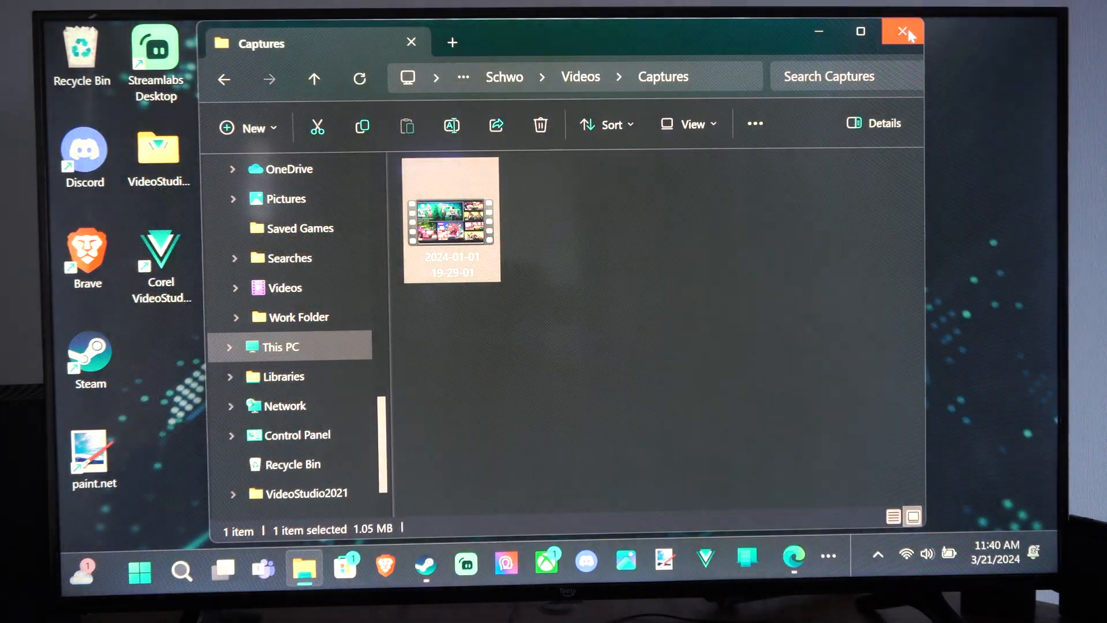
Reach Settings > Gaming > Captures and use Open folder to confirm the save location
click(139, 572)
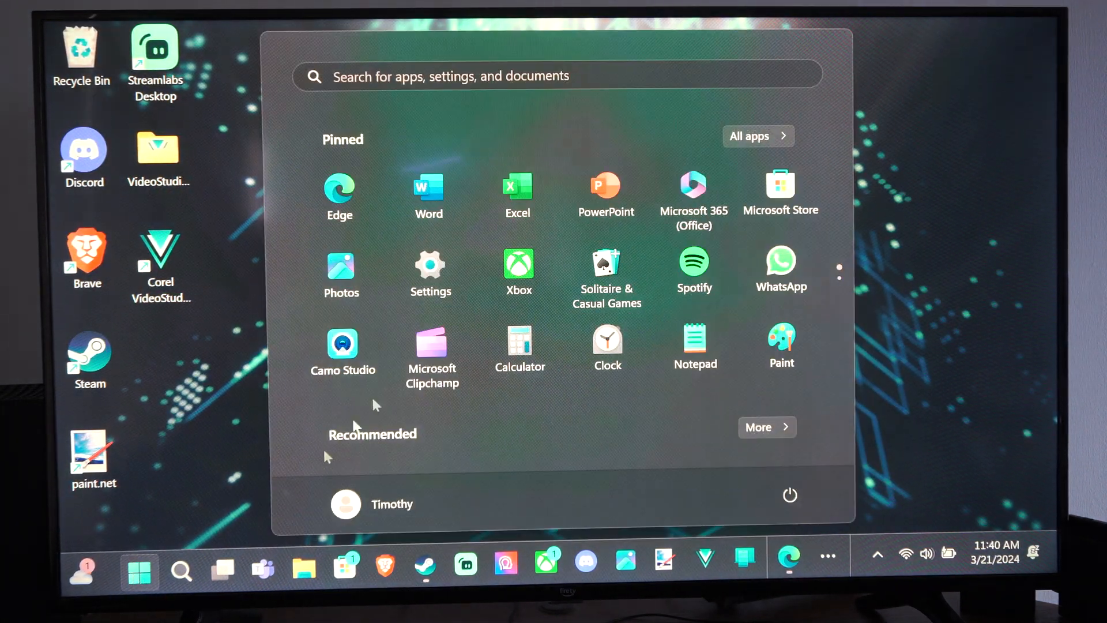
click(430, 274)
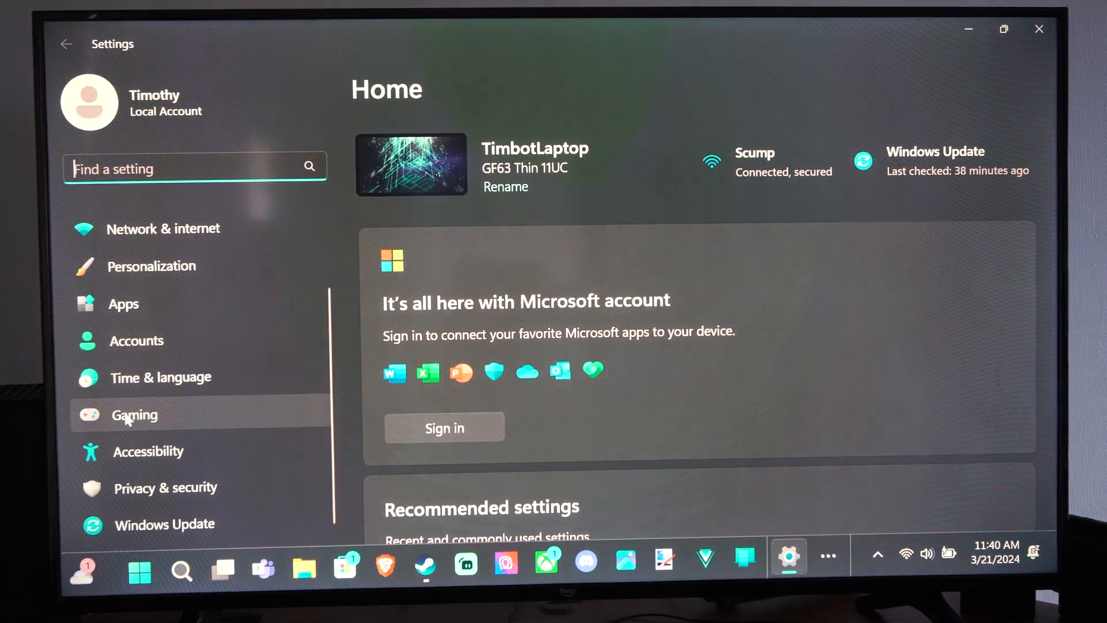
click(134, 415)
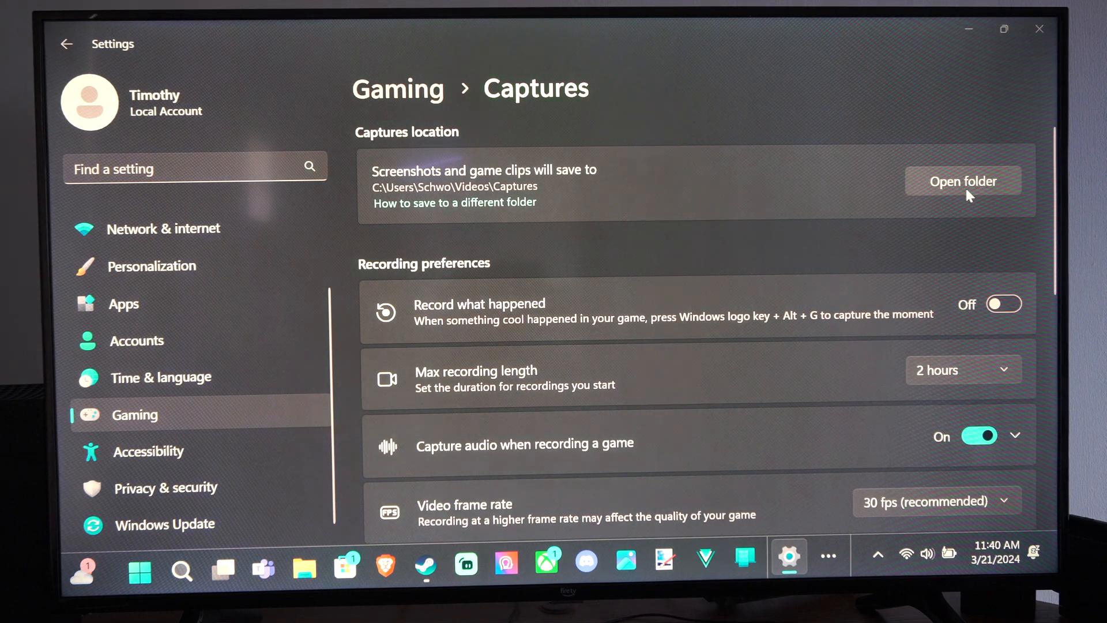
click(962, 181)
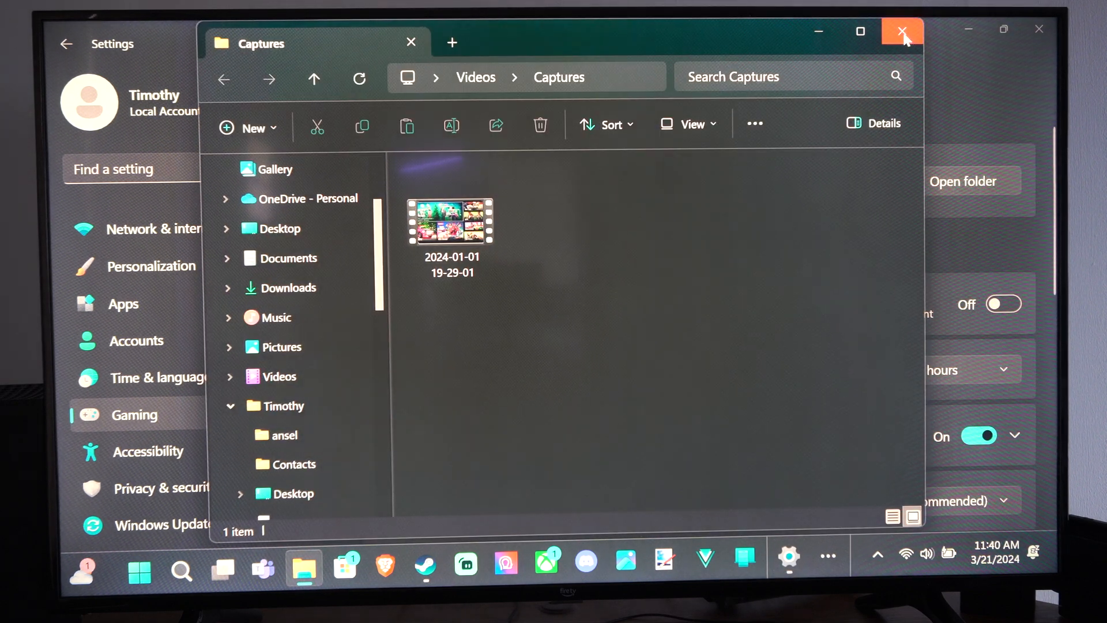
click(903, 32)
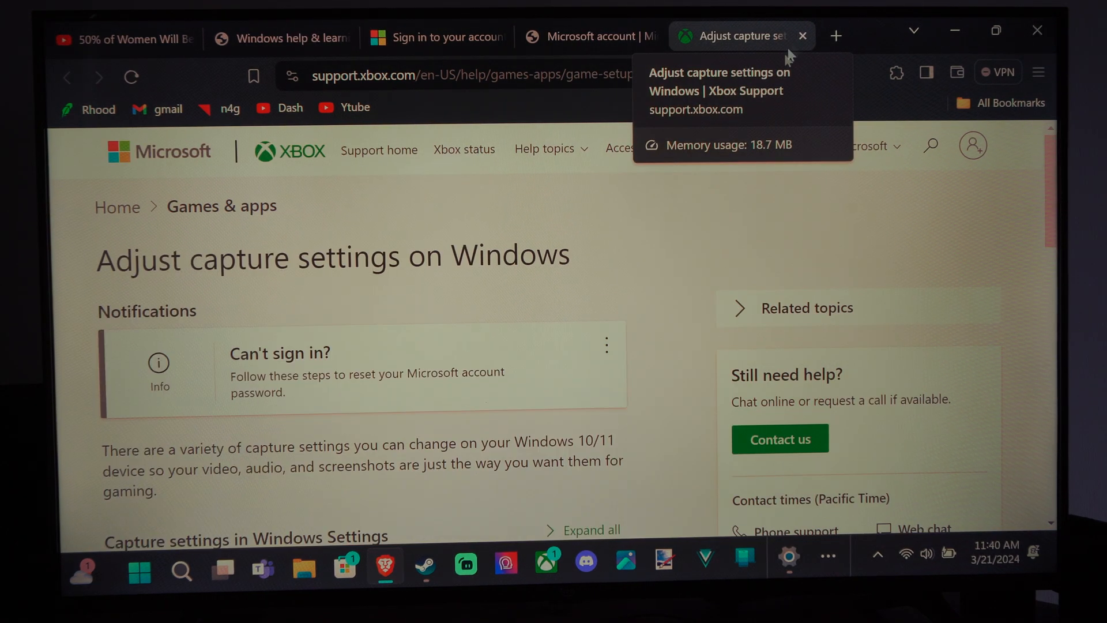
Scroll through the Xbox Support article on adjusting capture settings
scroll(down, 3)
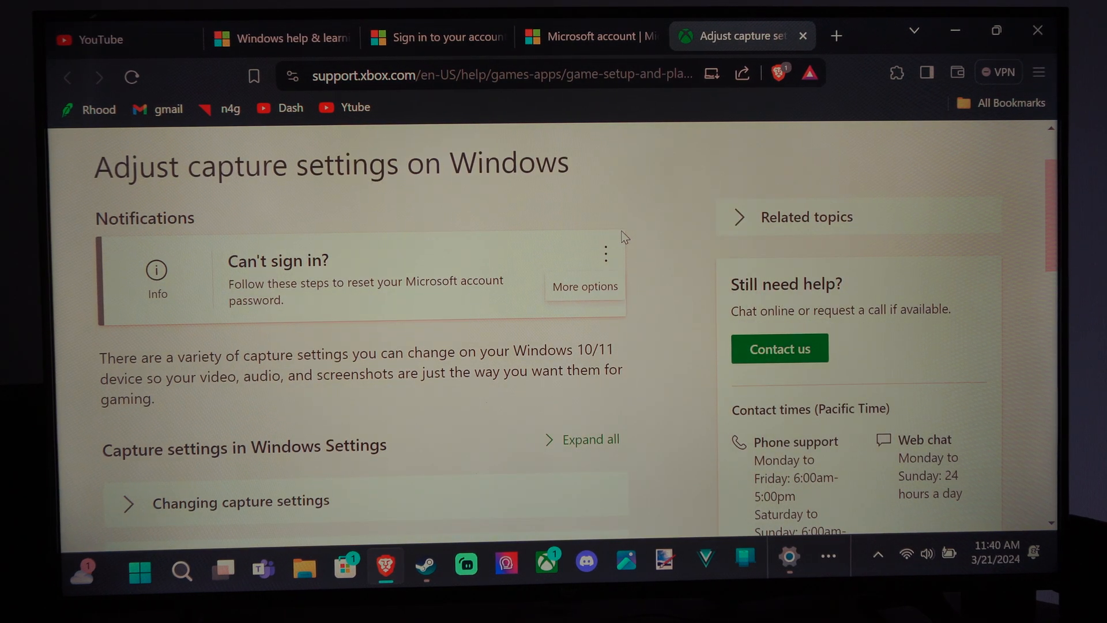
scroll(down, 3)
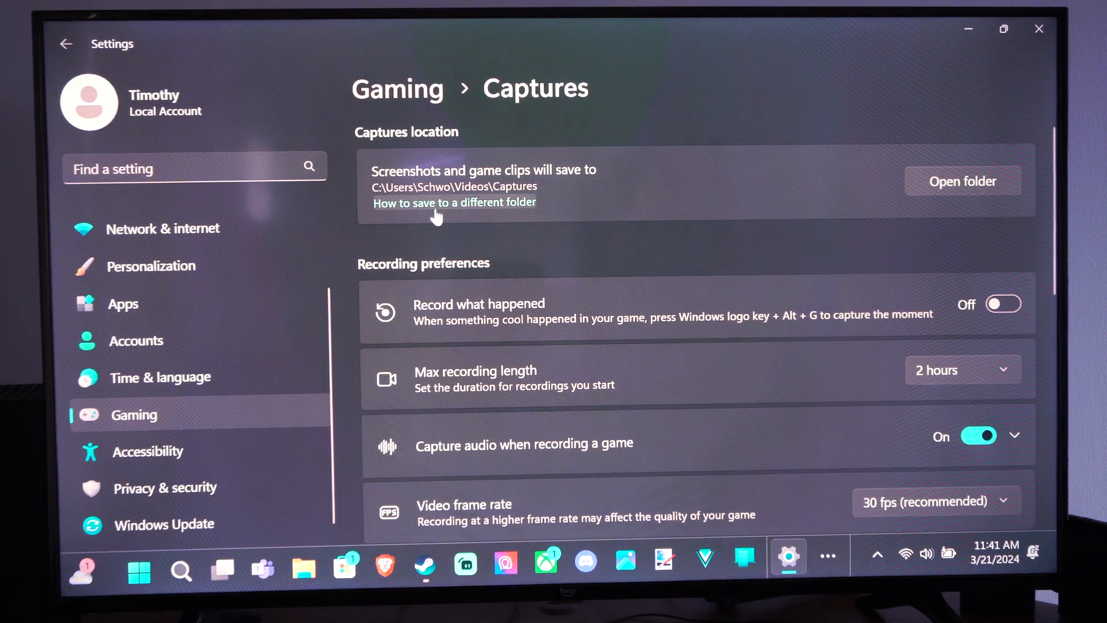
scroll(down, 3)
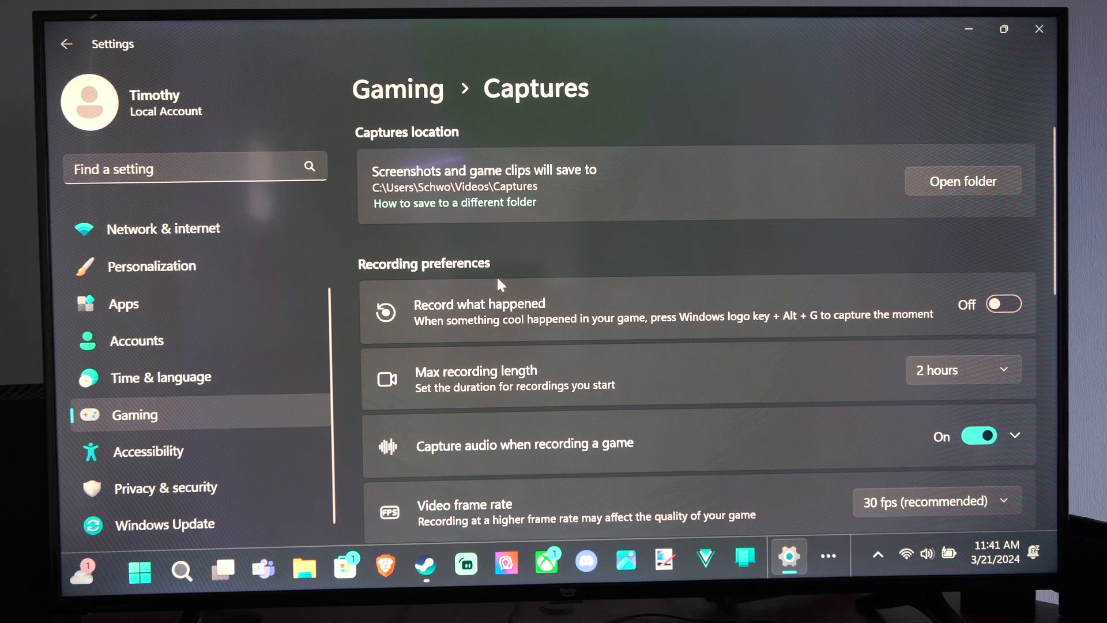
mouse_move(488, 243)
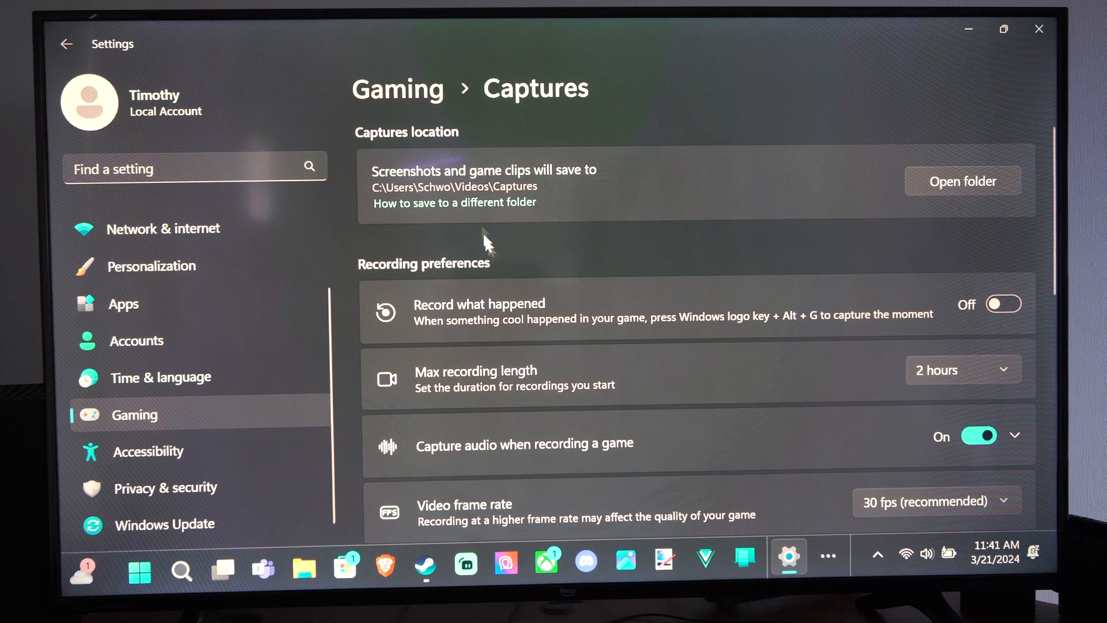
mouse_move(469, 162)
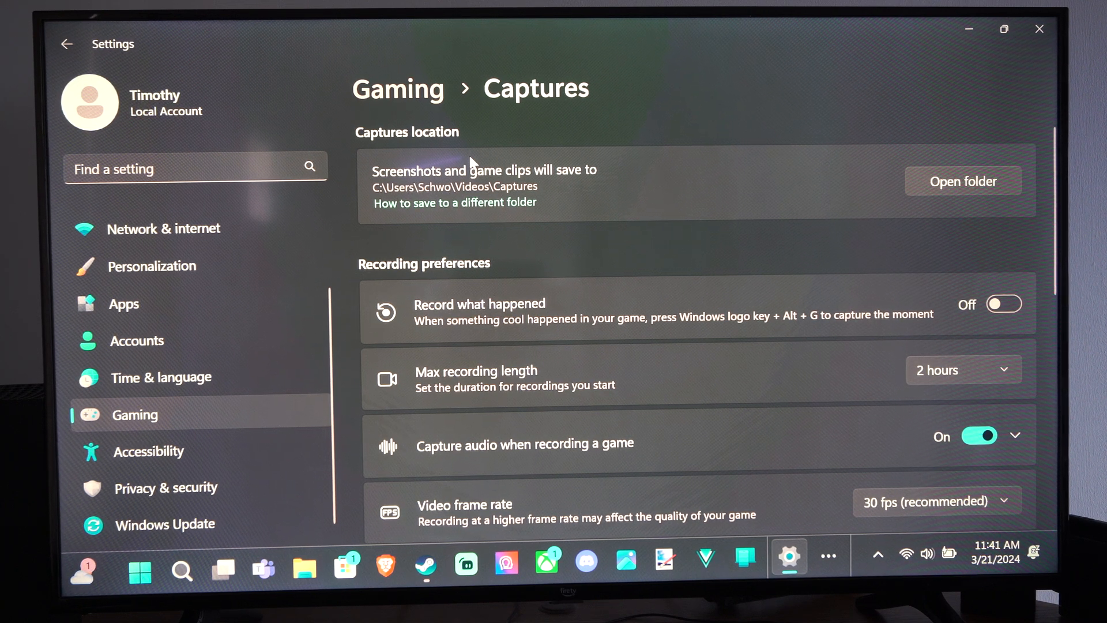